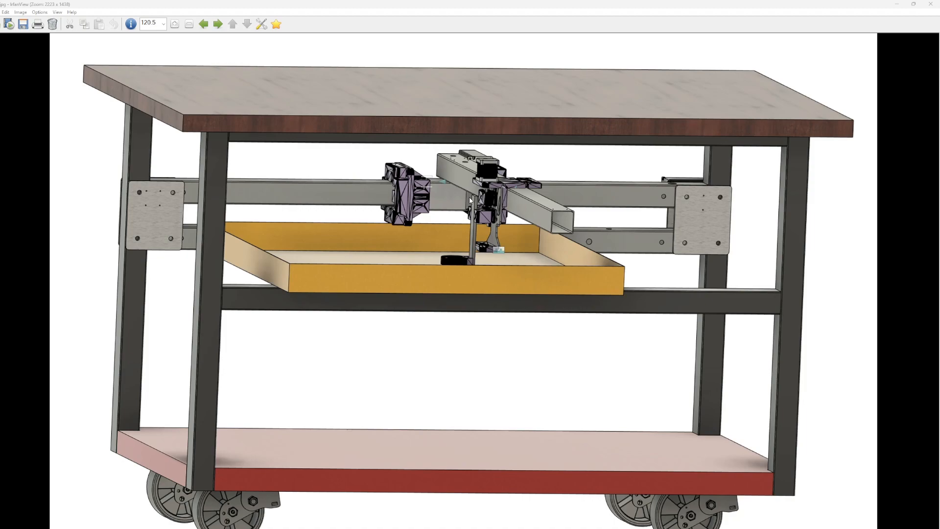
pyautogui.moveTo(467, 196)
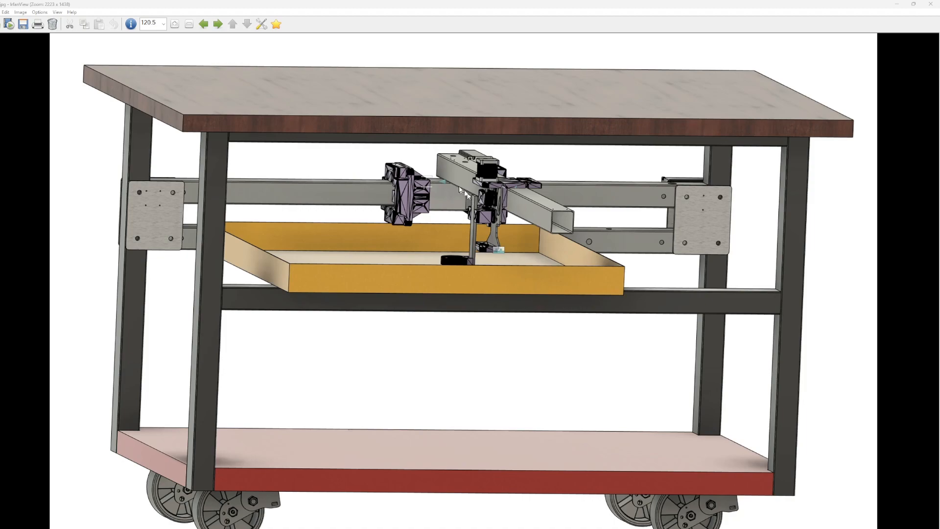
pyautogui.moveTo(458, 187)
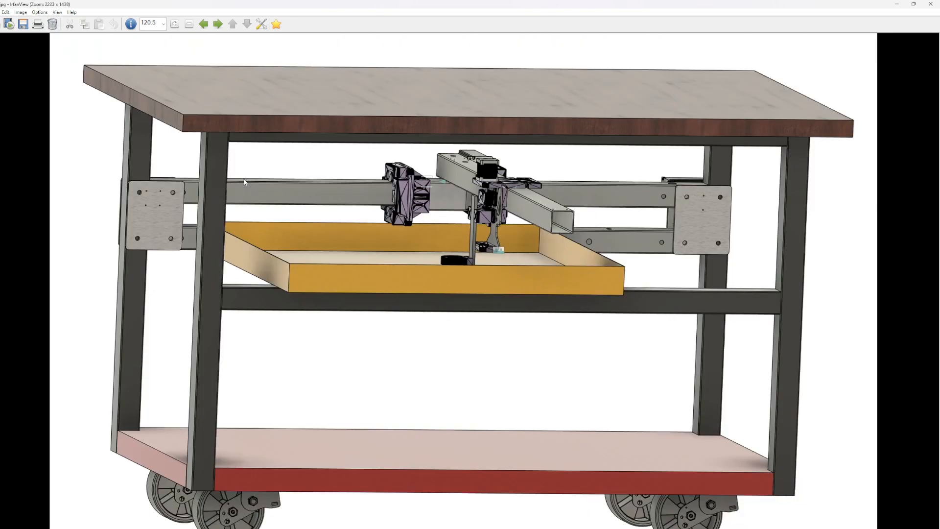
pyautogui.moveTo(83, 253)
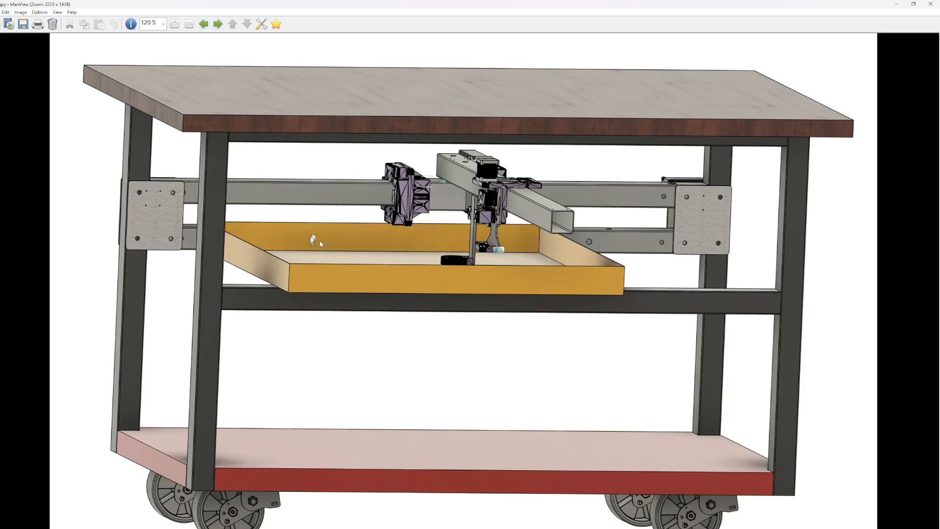
pyautogui.moveTo(445, 352)
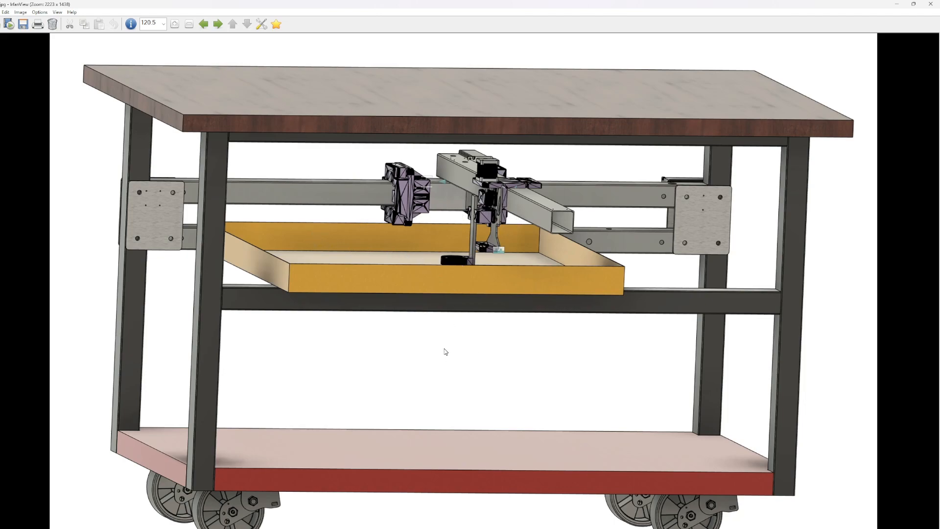
pyautogui.moveTo(411, 334)
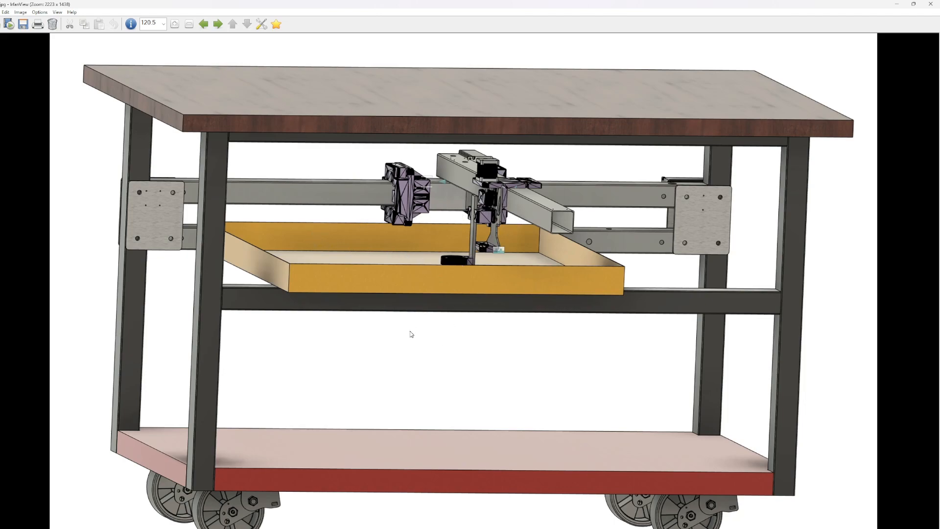
# Step: Advance to the render of the bare four-legged gantry frame
pyautogui.click(217, 24)
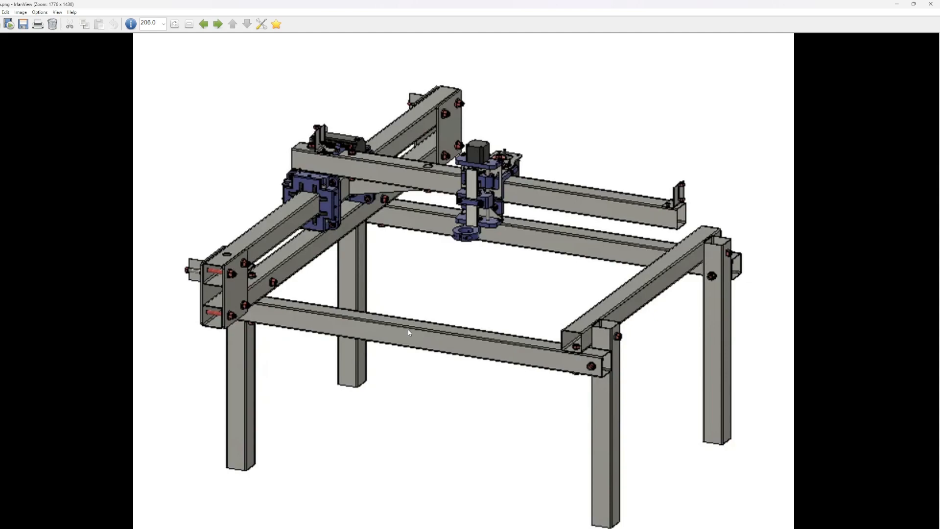
pyautogui.moveTo(339, 320)
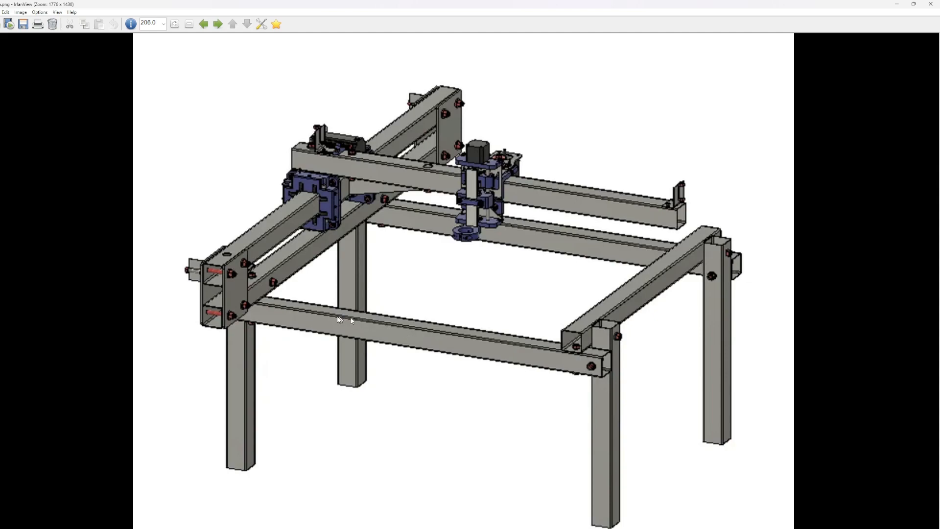
pyautogui.moveTo(59, 330)
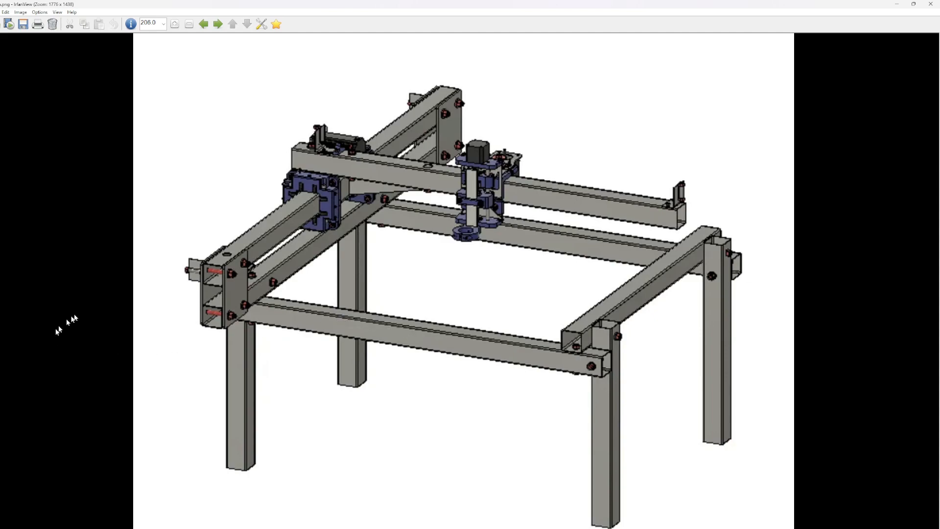
pyautogui.moveTo(76, 316)
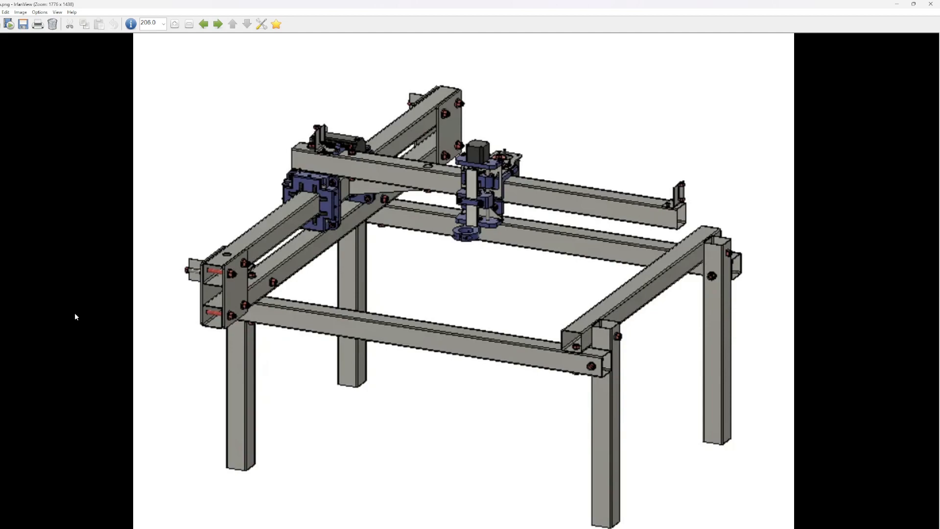
# Step: Advance to the photo of the purple Z-axis stepper carriage on orange
pyautogui.click(57, 12)
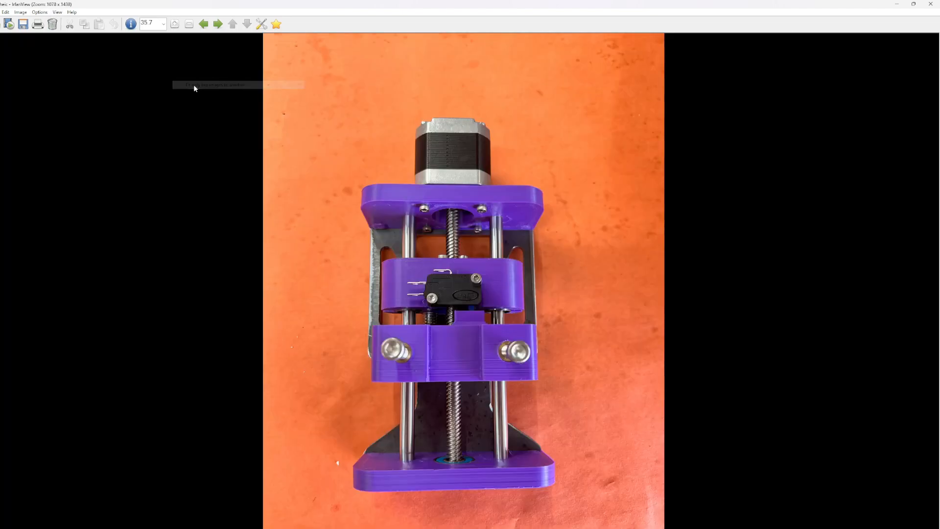
pyautogui.moveTo(78, 163)
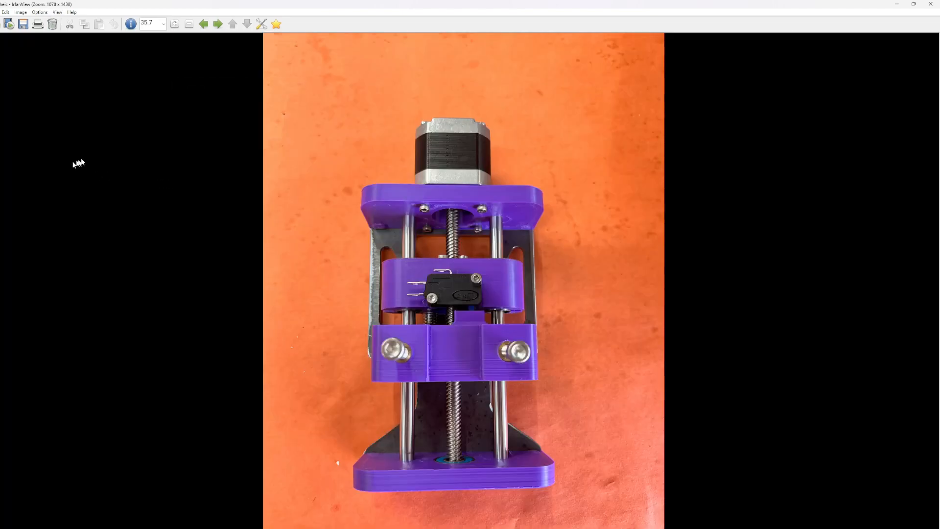
pyautogui.moveTo(82, 158)
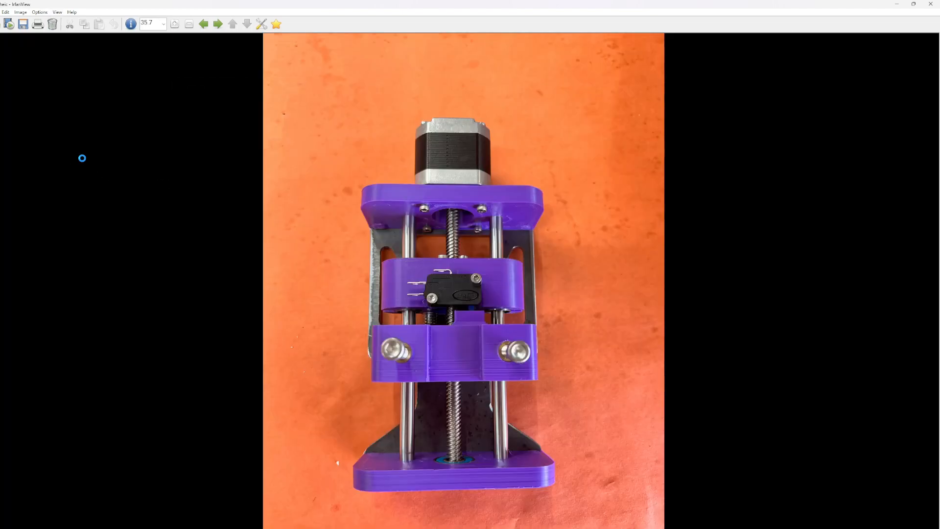
# Step: Skip past the electronics panel photo to the welded black steel frame
pyautogui.click(217, 24)
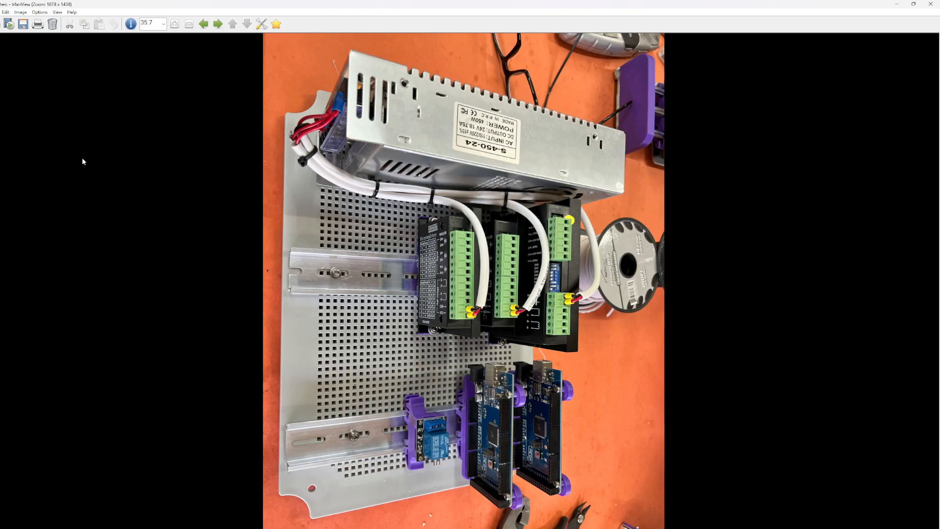
pyautogui.click(217, 24)
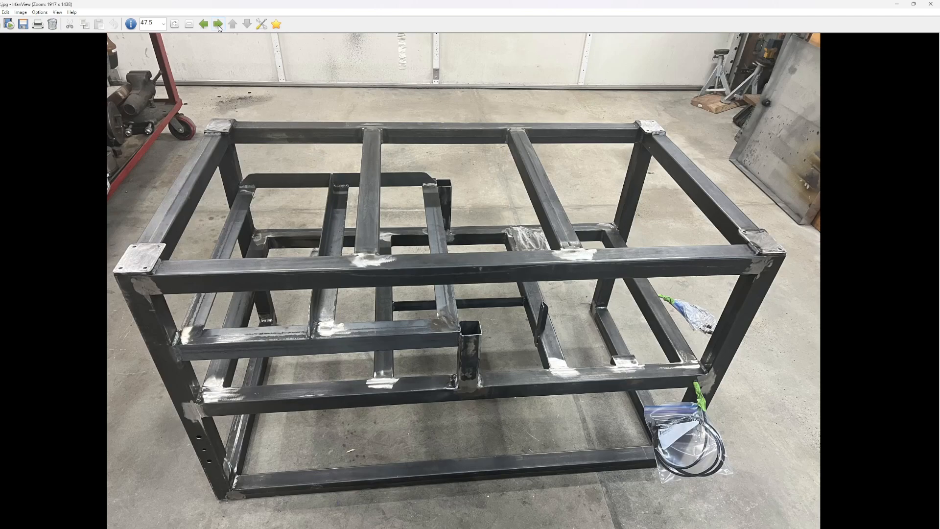
pyautogui.moveTo(249, 294)
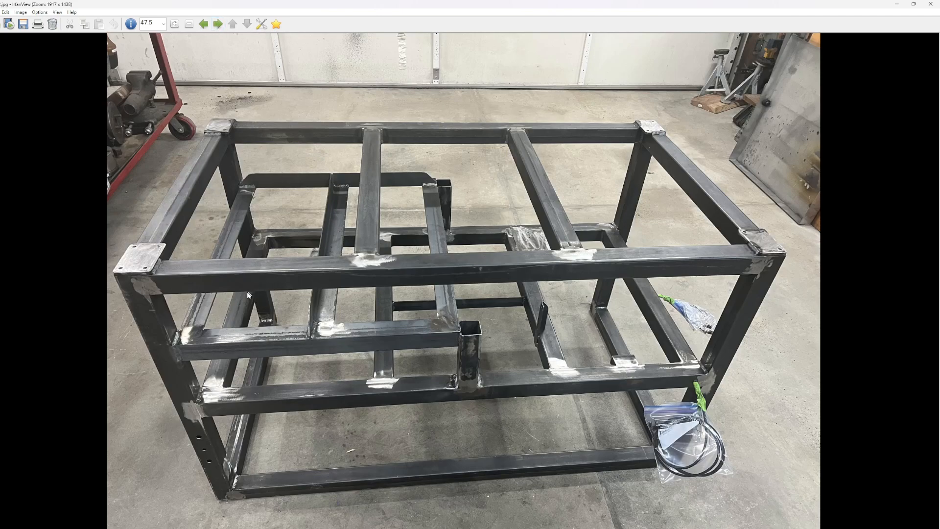
pyautogui.moveTo(432, 294)
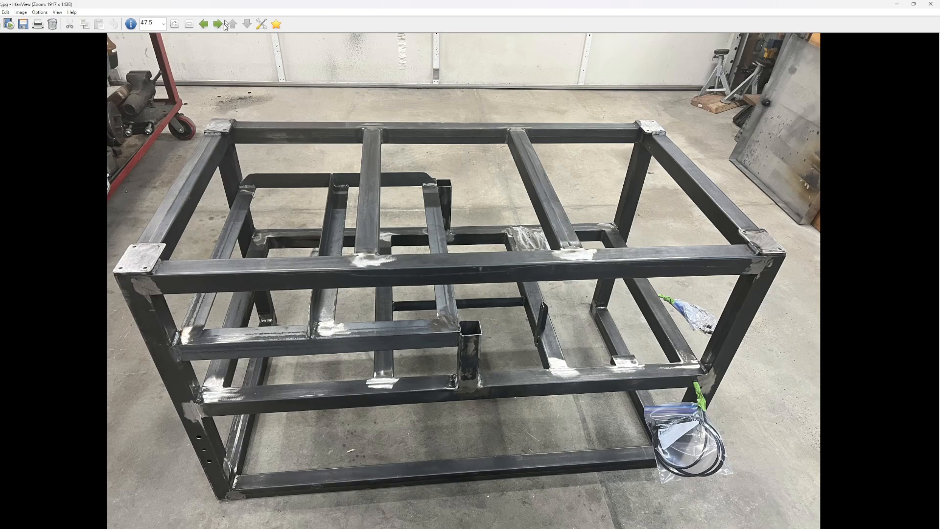
# Step: Advance to the video of the torch carriage over cut steel sheet
pyautogui.click(217, 24)
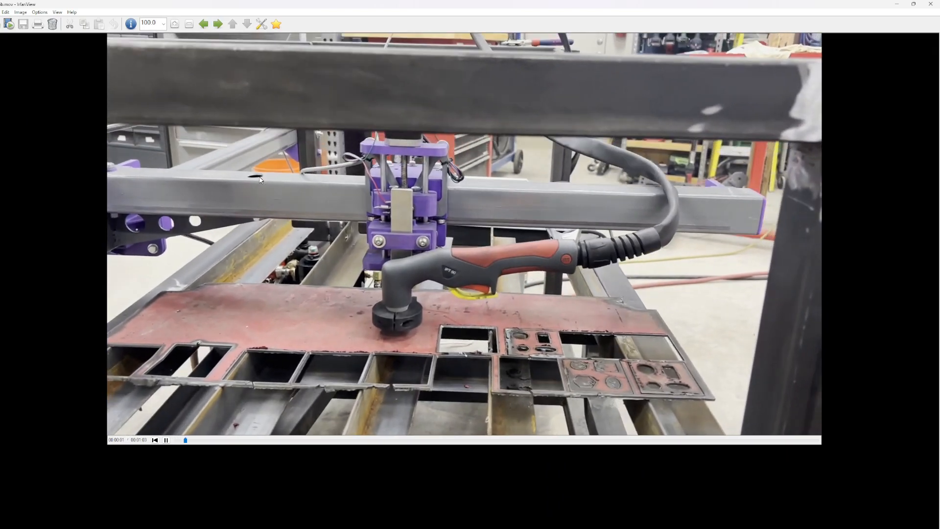
# Step: Advance to the finished perforated black part reading 'PEAK VIEW'
pyautogui.click(217, 23)
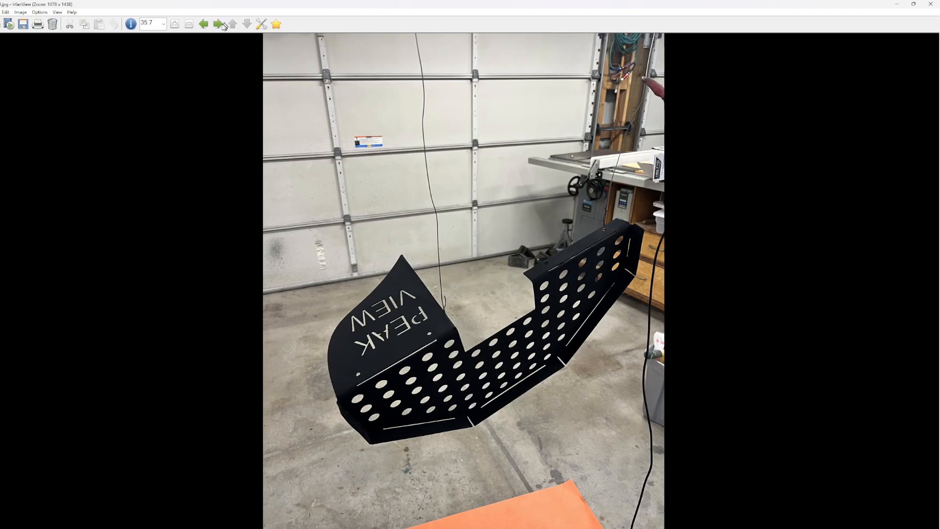
# Step: Wrap around to the wheeled workbench render with the cutter beneath
pyautogui.click(216, 24)
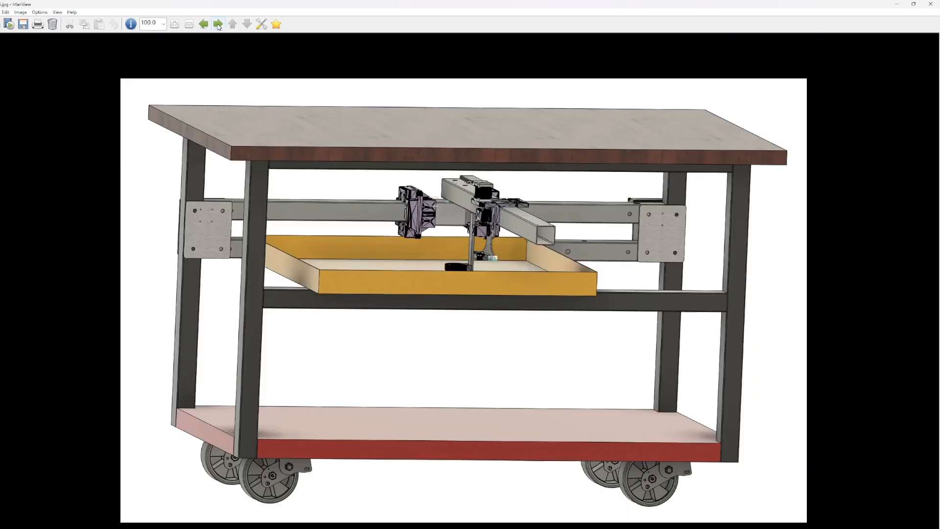